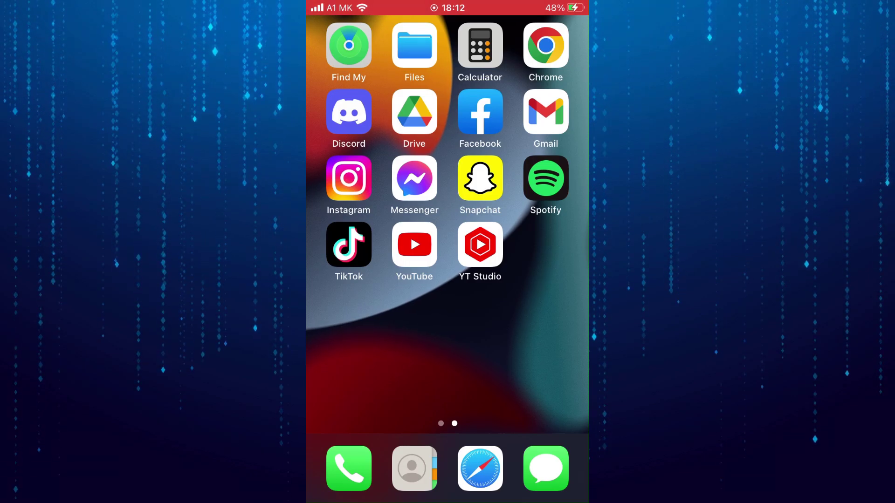
Step: Launch the Facebook app from the Home Screen and wait for the news feed
left_click(479, 113)
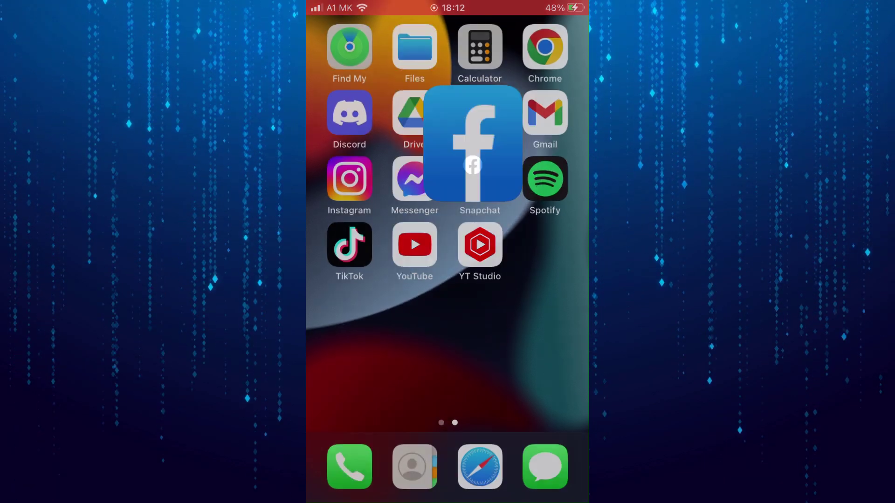
left_click(472, 145)
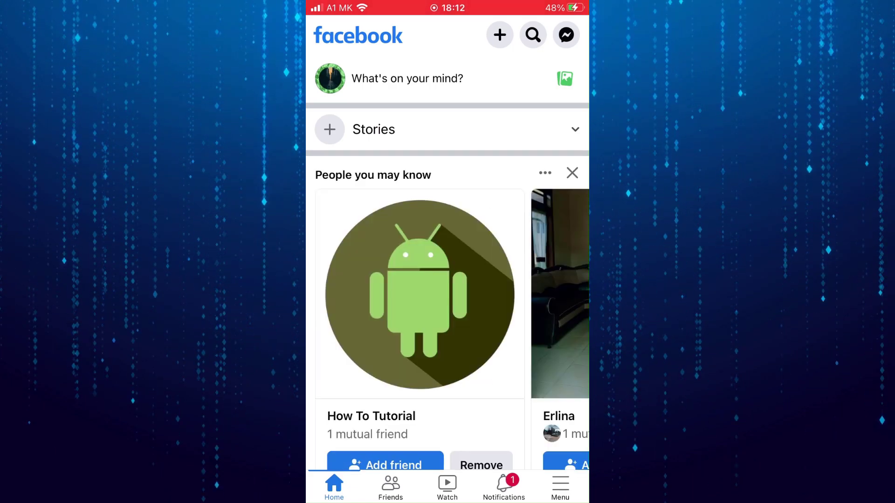
Step: Go to Groups and open a new post in the How to tutorial group
left_click(559, 485)
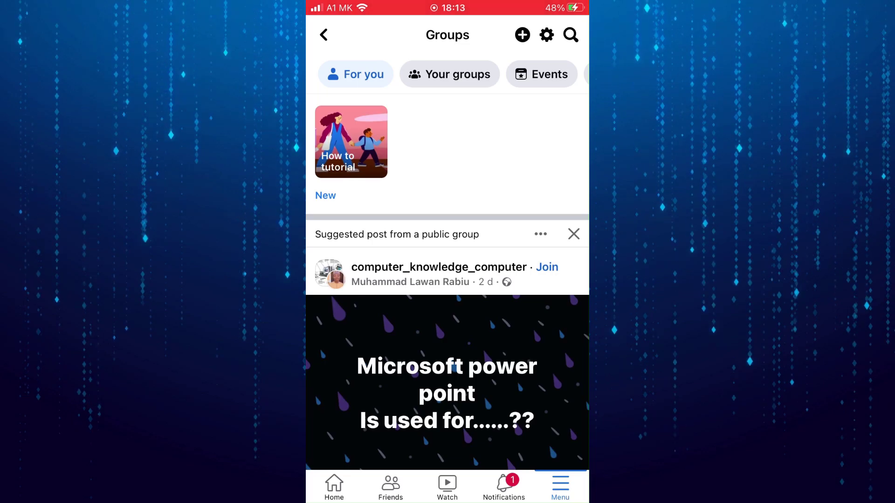
left_click(351, 141)
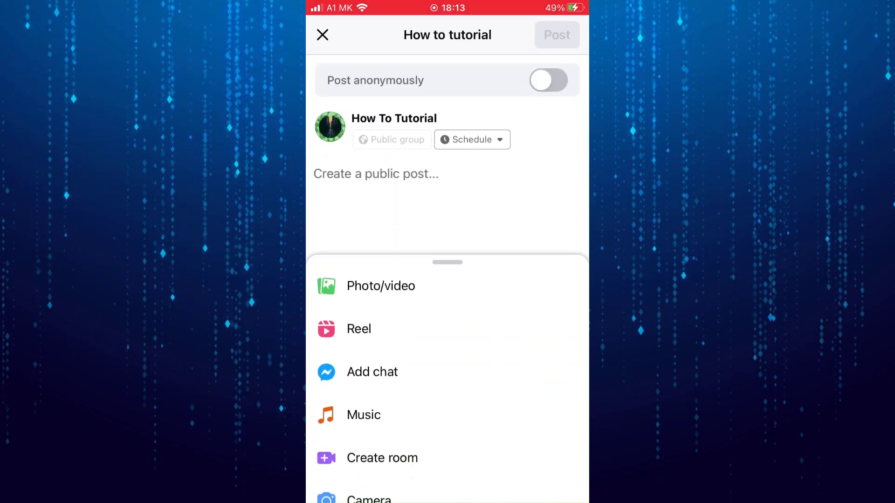
Step: Type 'Heyy' and accept the autocorrect suggestion so the draft reads 'Hey'
type("Heyy")
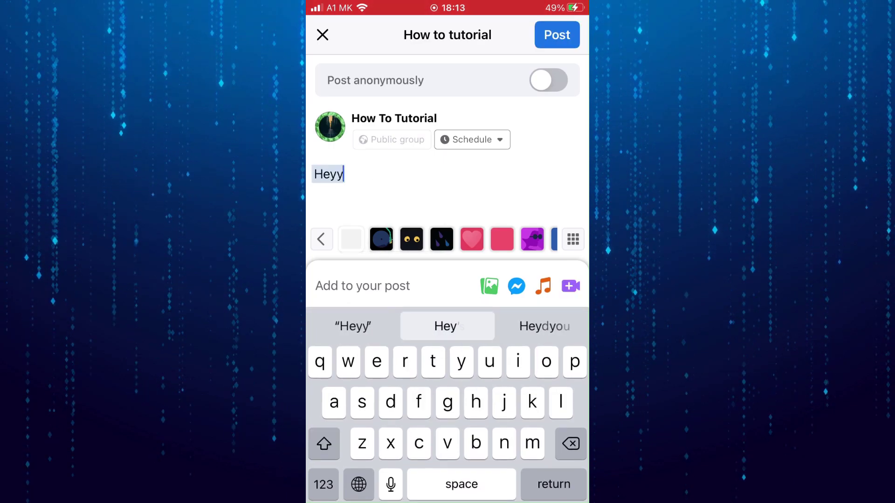
left_click(447, 325)
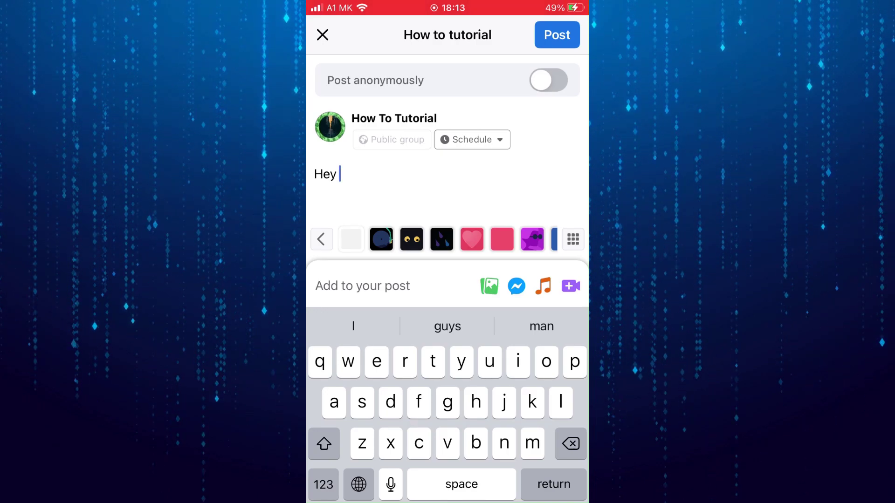
left_click(322, 484)
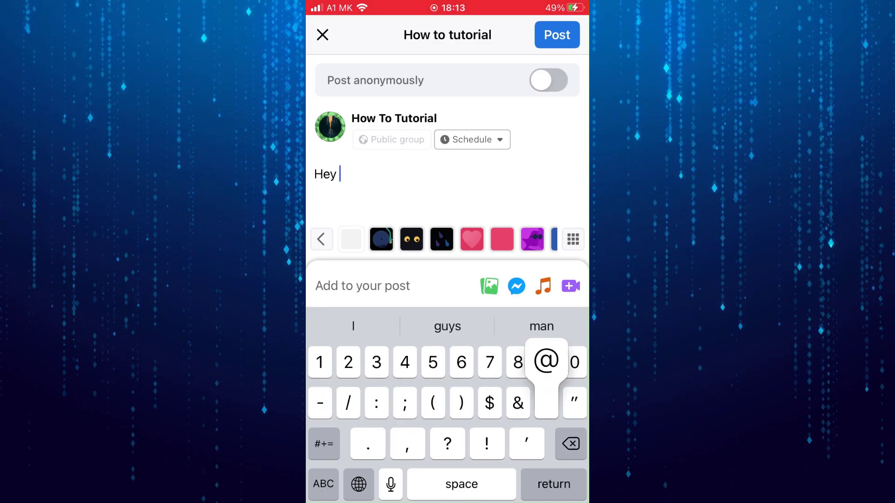
left_click(545, 360)
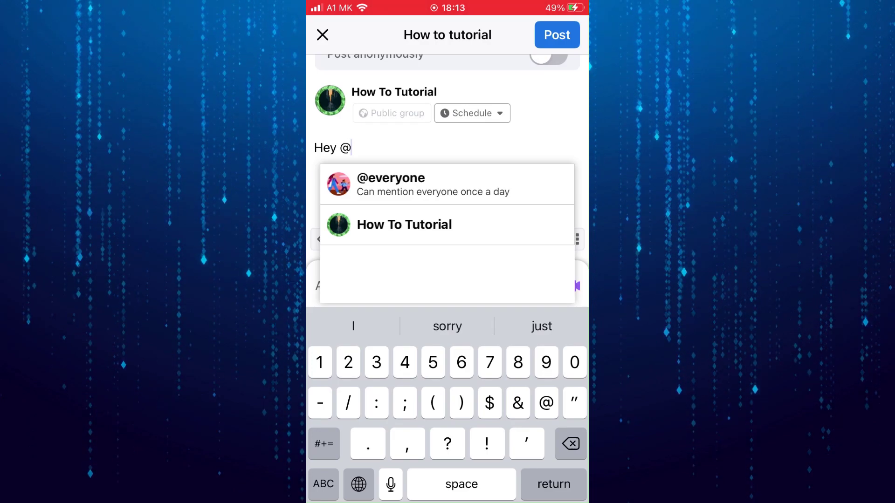
left_click(390, 183)
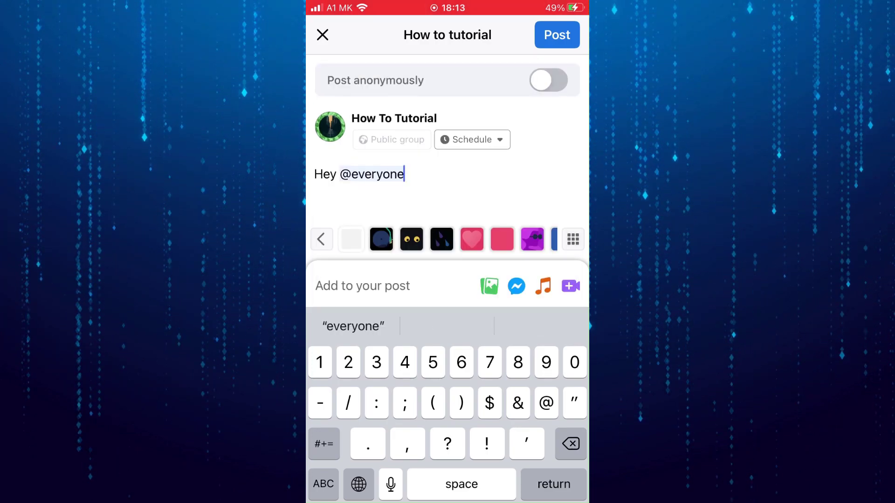